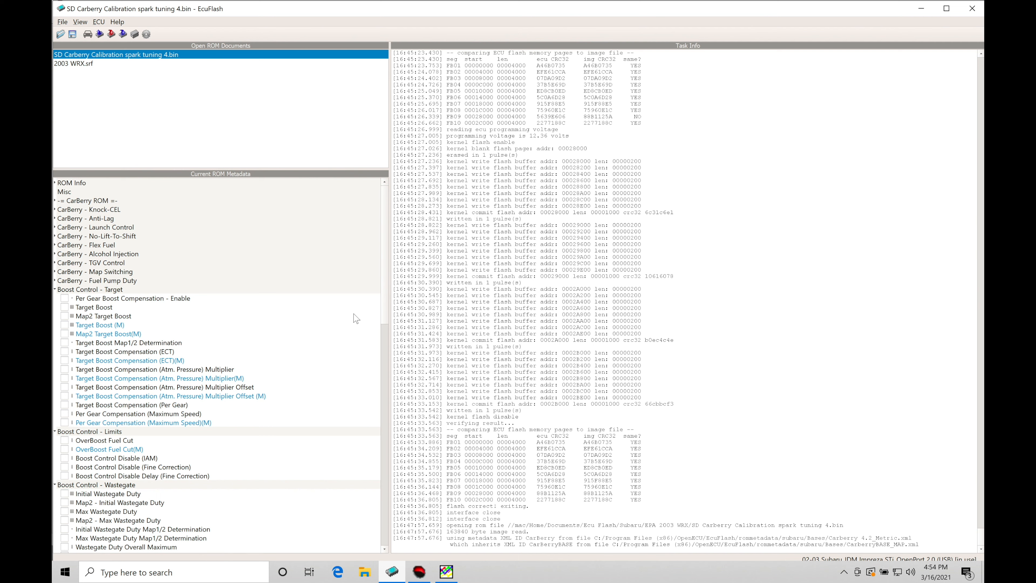
mouse_move(177, 117)
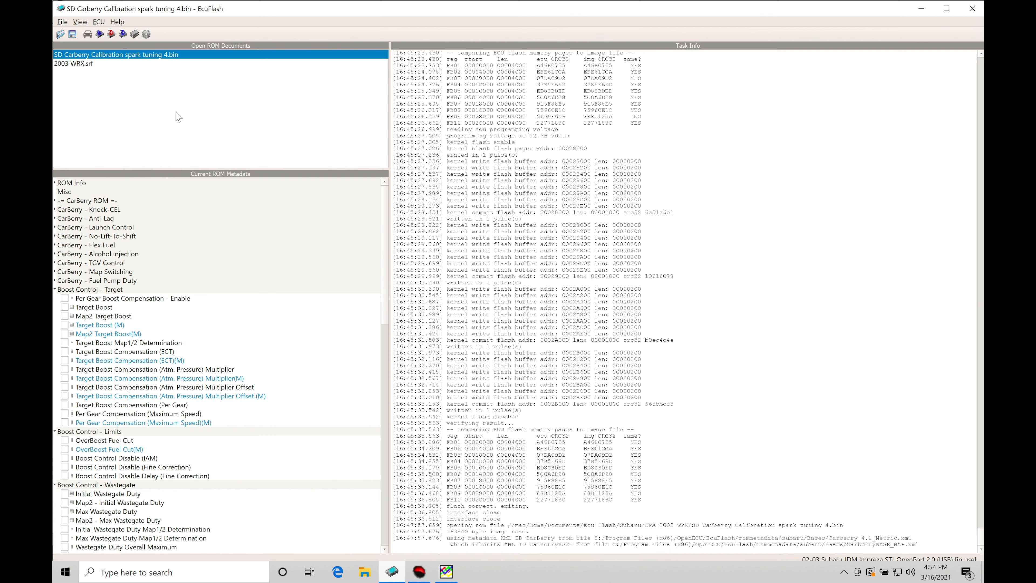
mouse_move(130, 62)
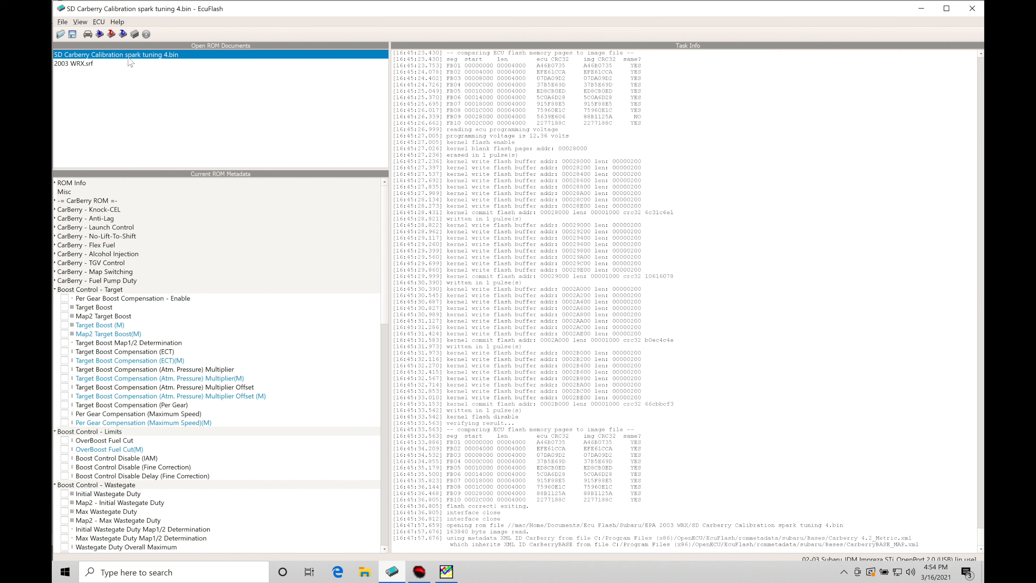
mouse_move(141, 62)
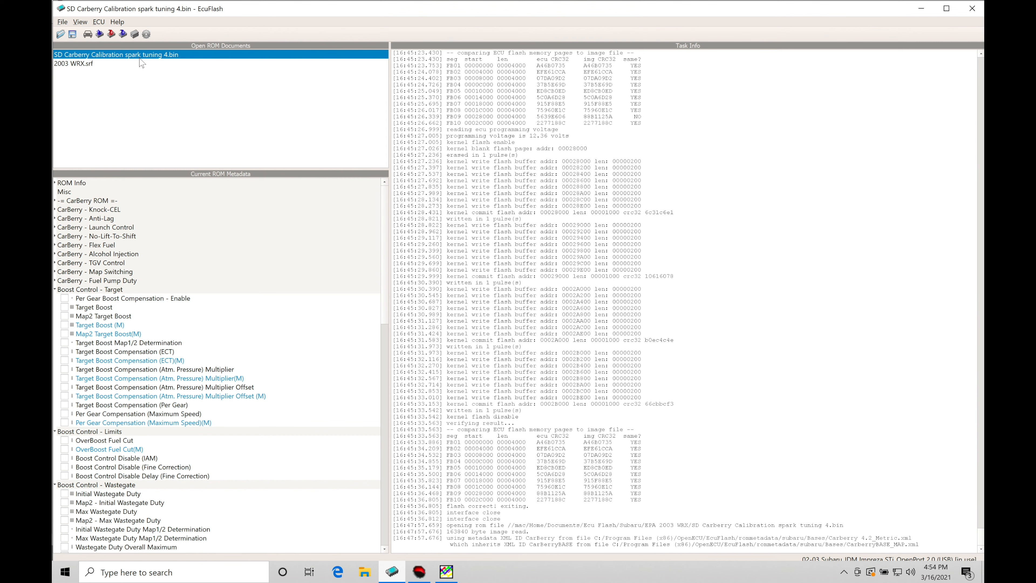
mouse_move(168, 62)
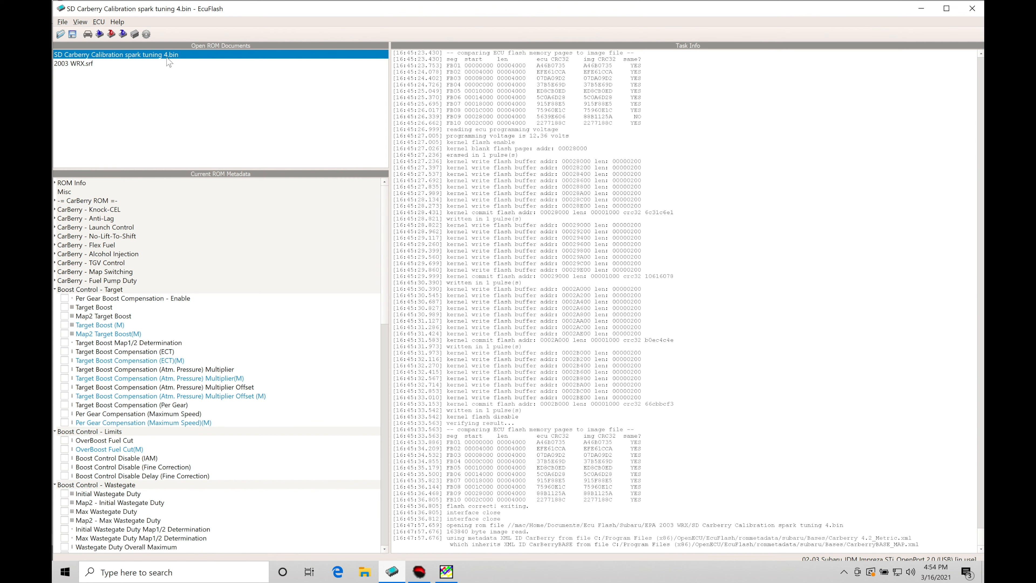
mouse_move(198, 62)
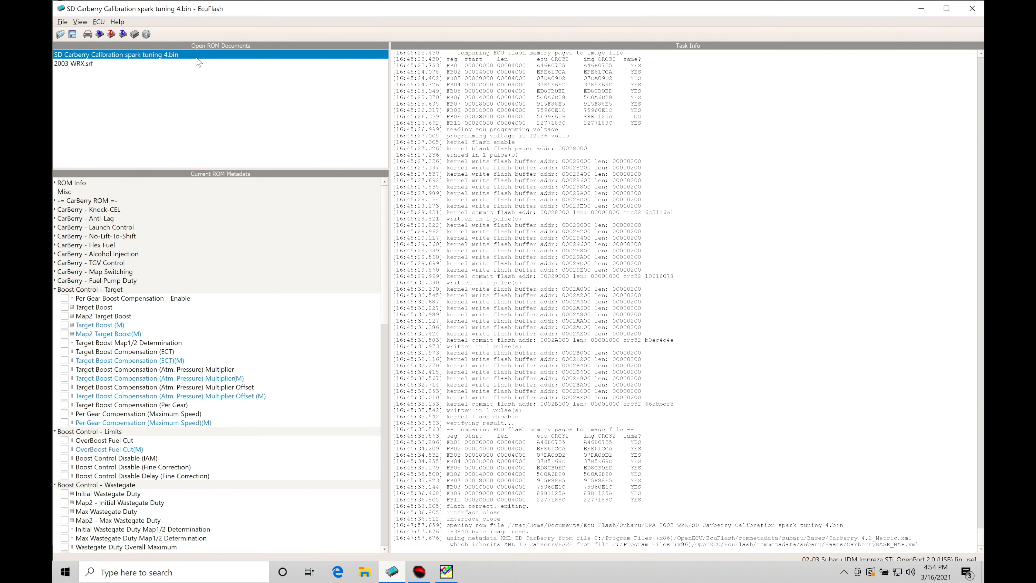
mouse_move(182, 64)
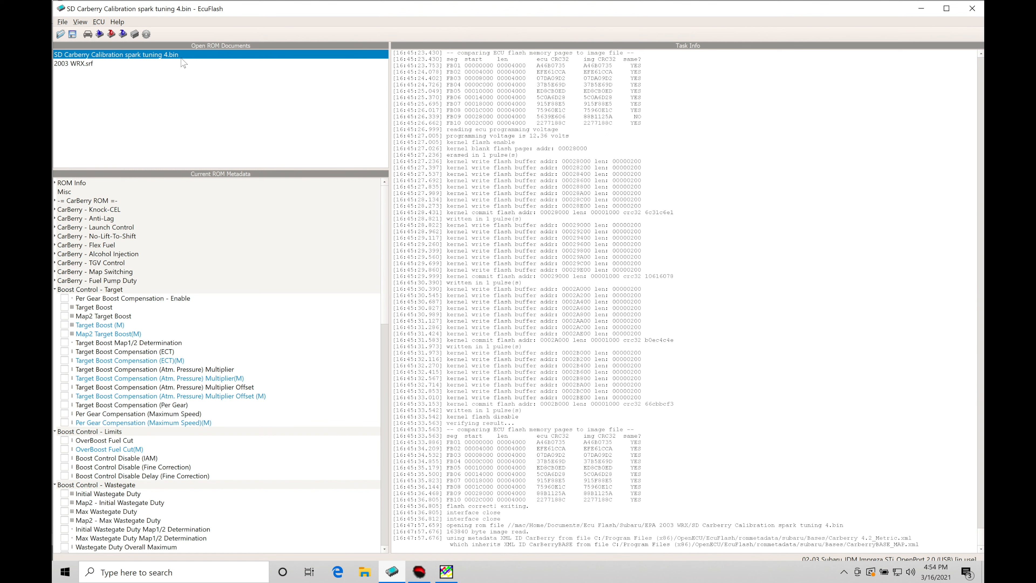
mouse_move(193, 59)
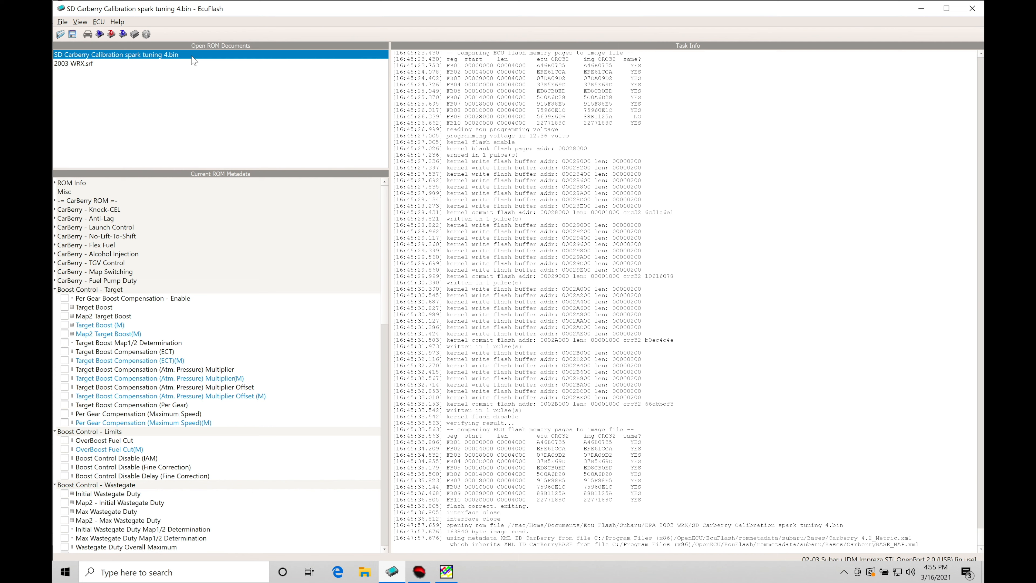
mouse_move(313, 205)
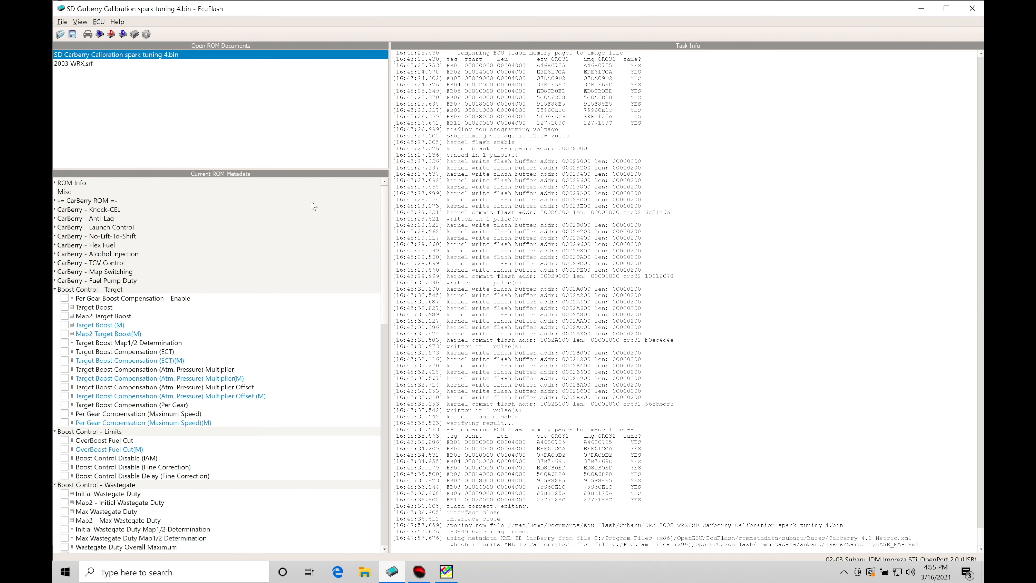
mouse_move(363, 259)
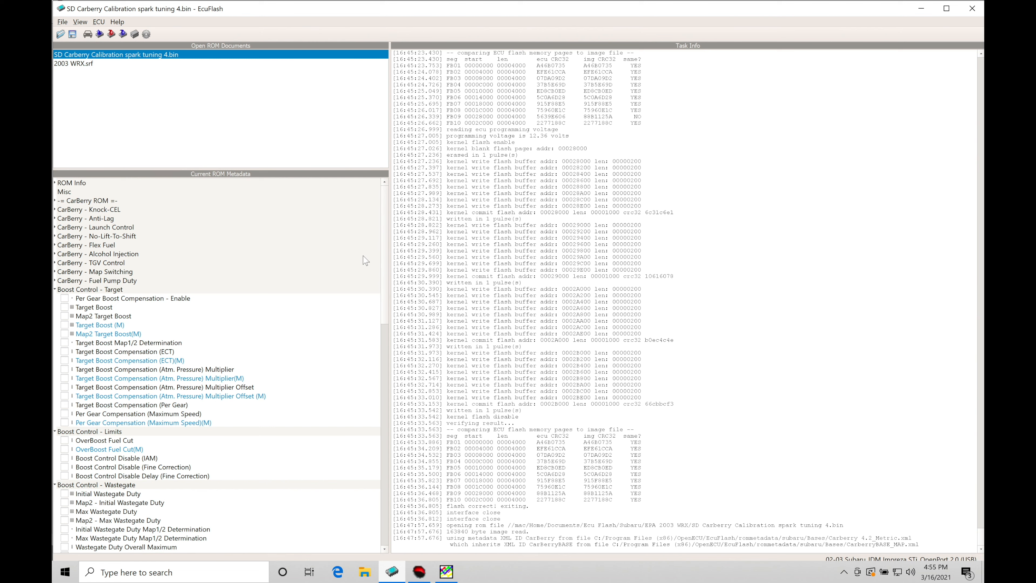
- Scroll the ROM metadata tree down to the Fueling - Speed Density tables
scroll(down, 3)
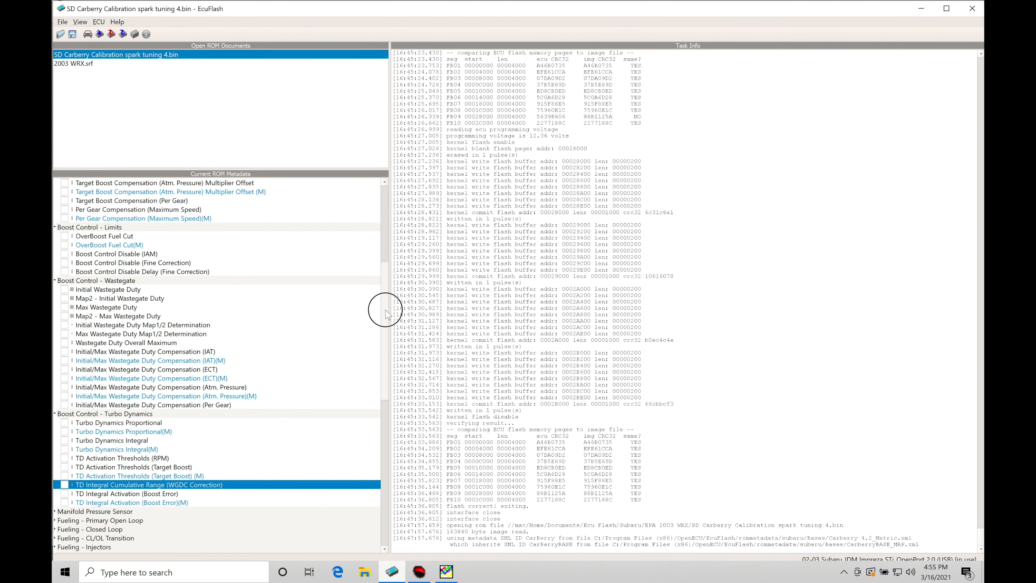
scroll(down, 3)
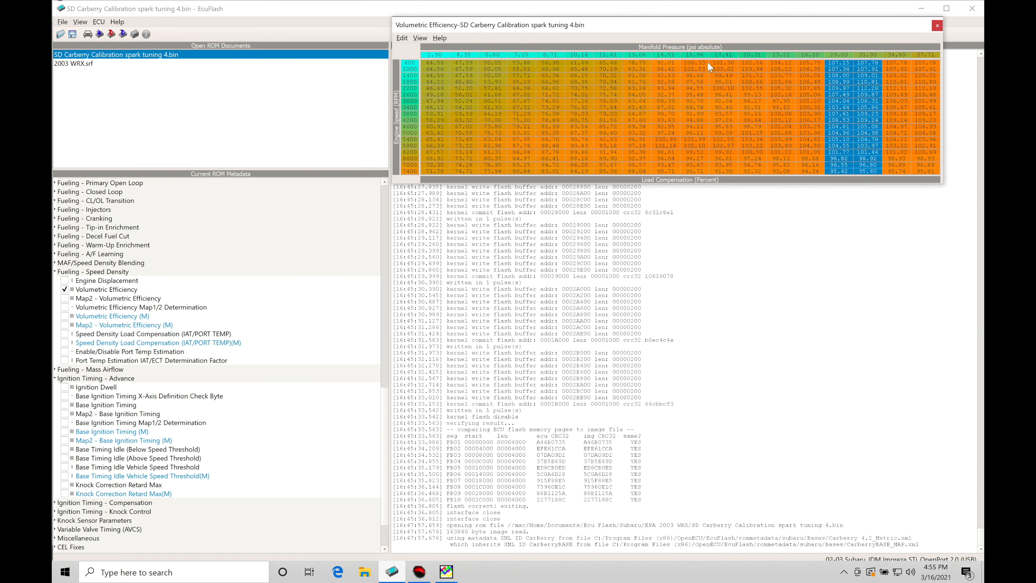
mouse_move(710, 41)
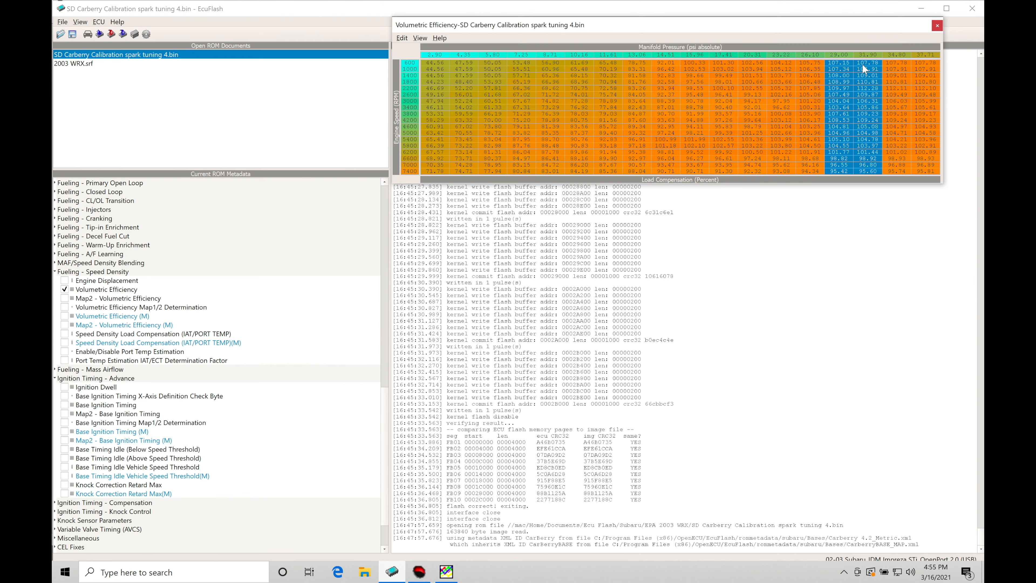
mouse_move(866, 122)
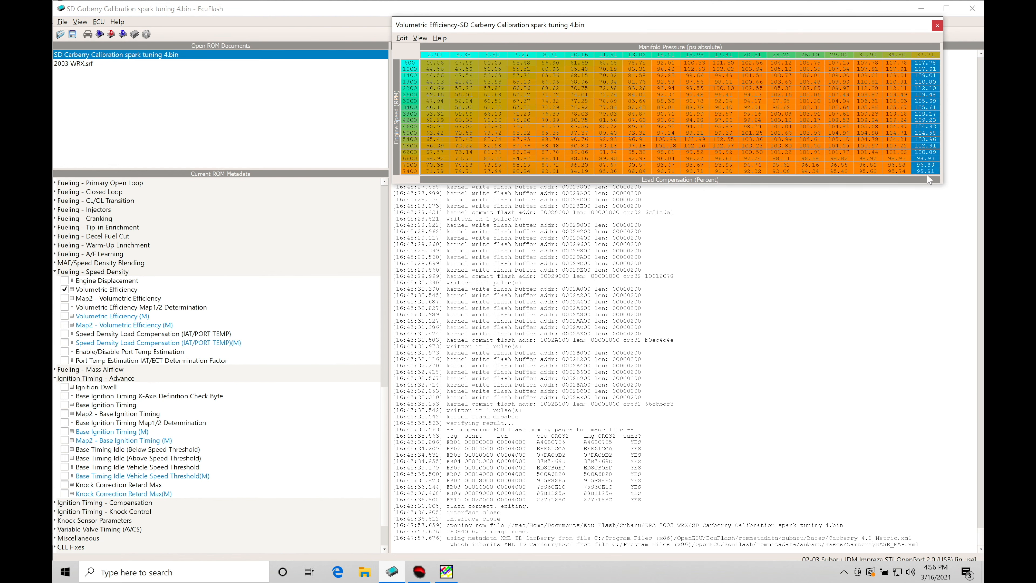
click(926, 82)
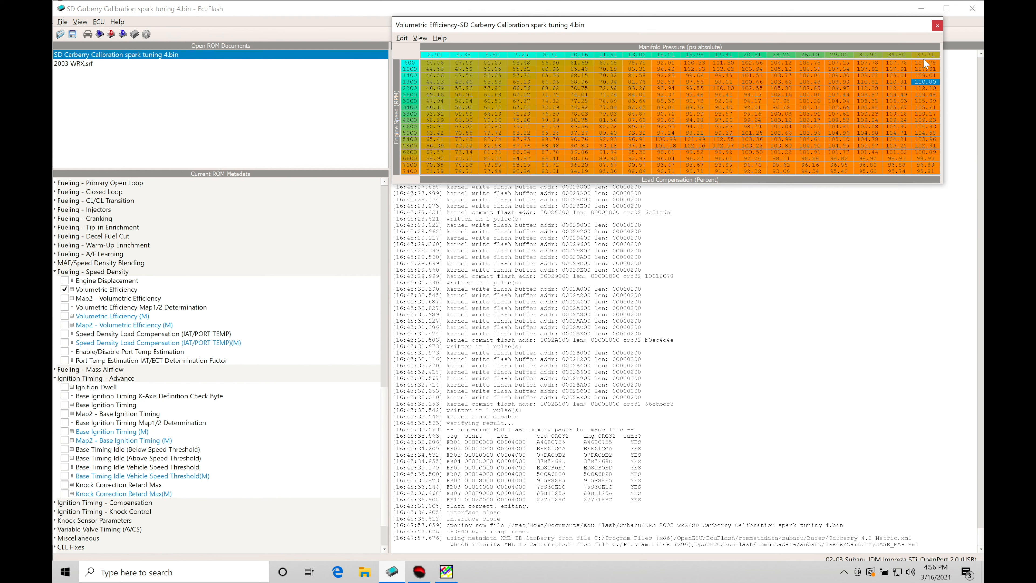
mouse_move(928, 63)
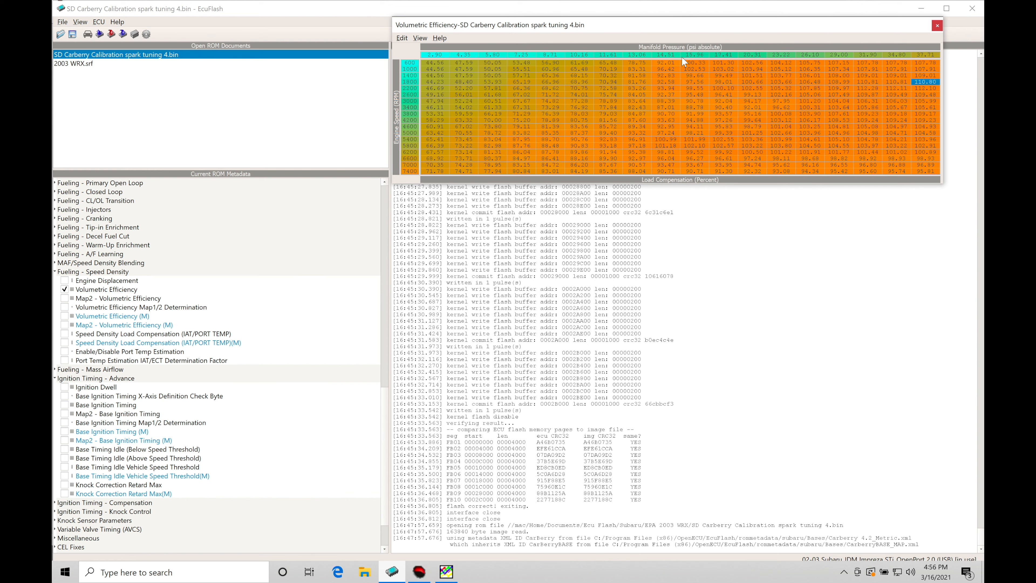
mouse_move(939, 45)
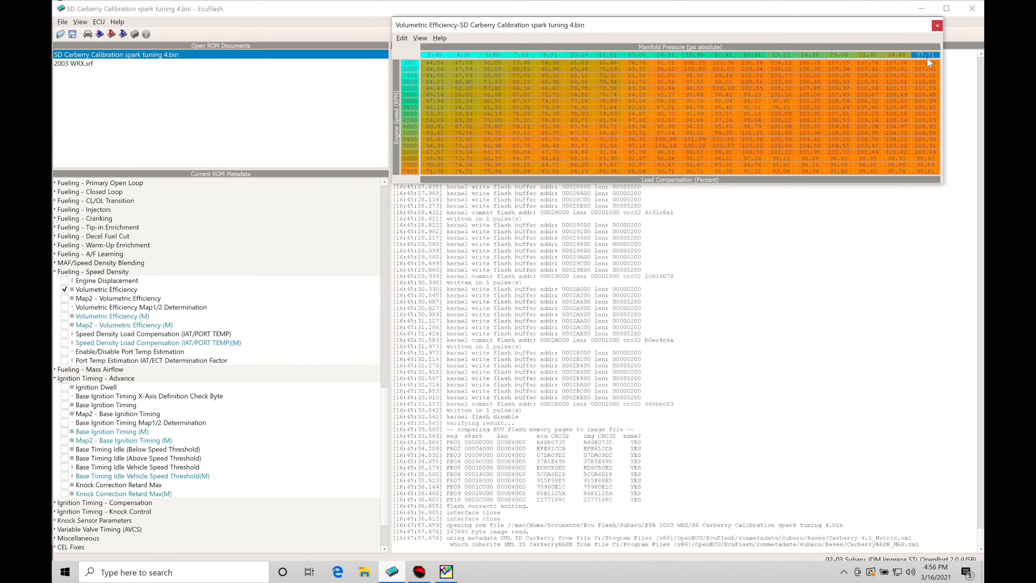
mouse_move(925, 61)
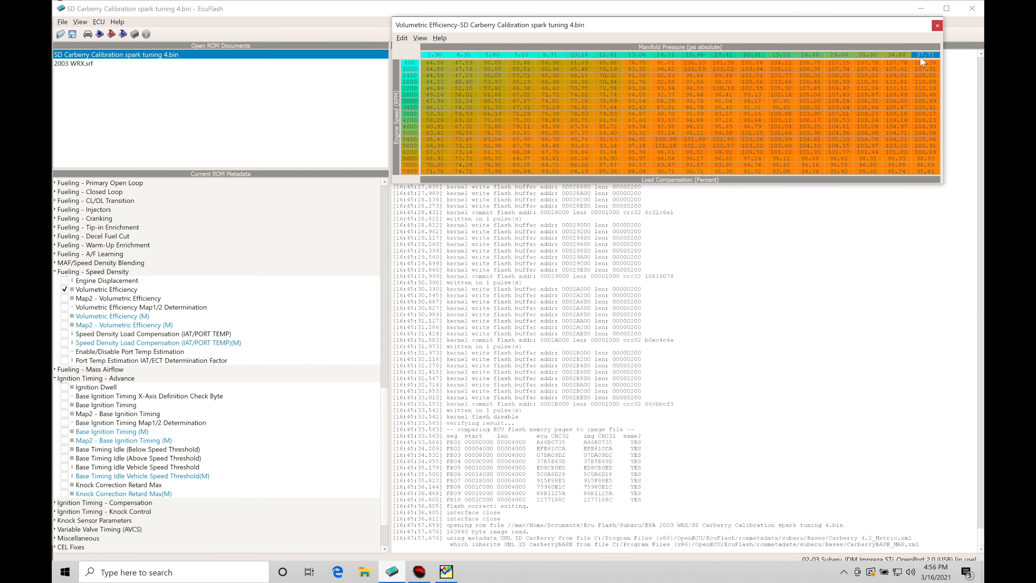
mouse_move(925, 65)
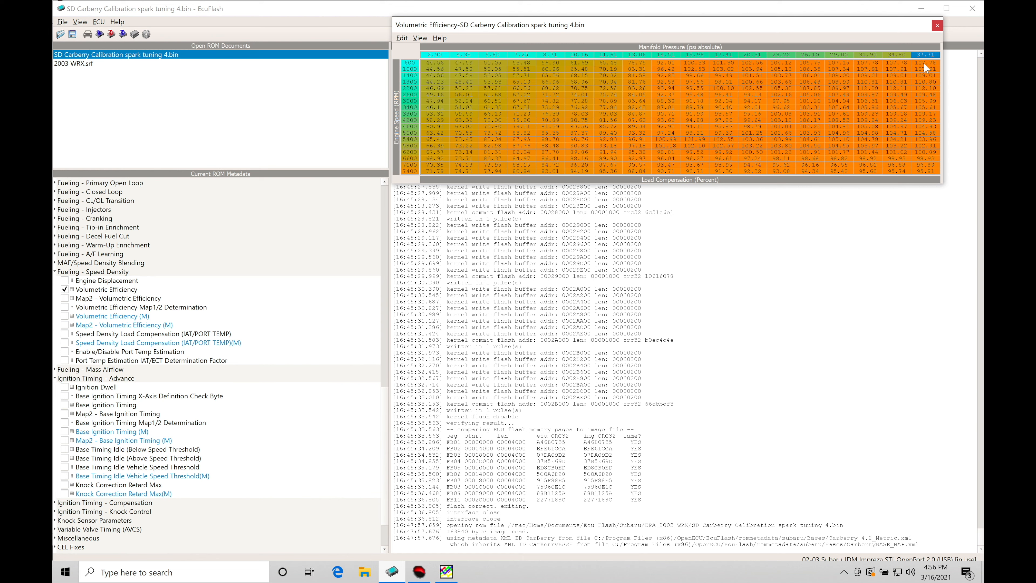
mouse_move(924, 66)
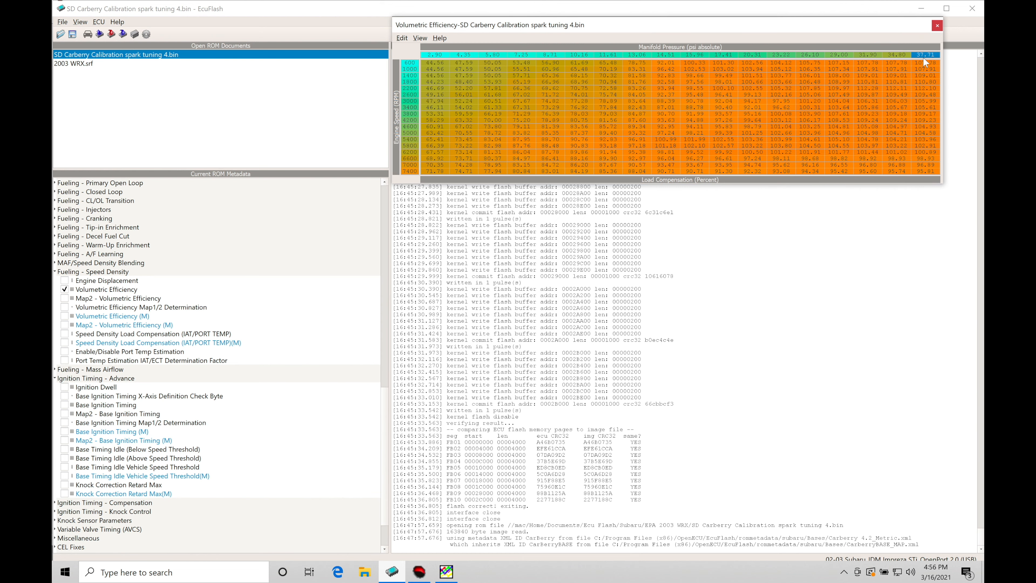
mouse_move(929, 64)
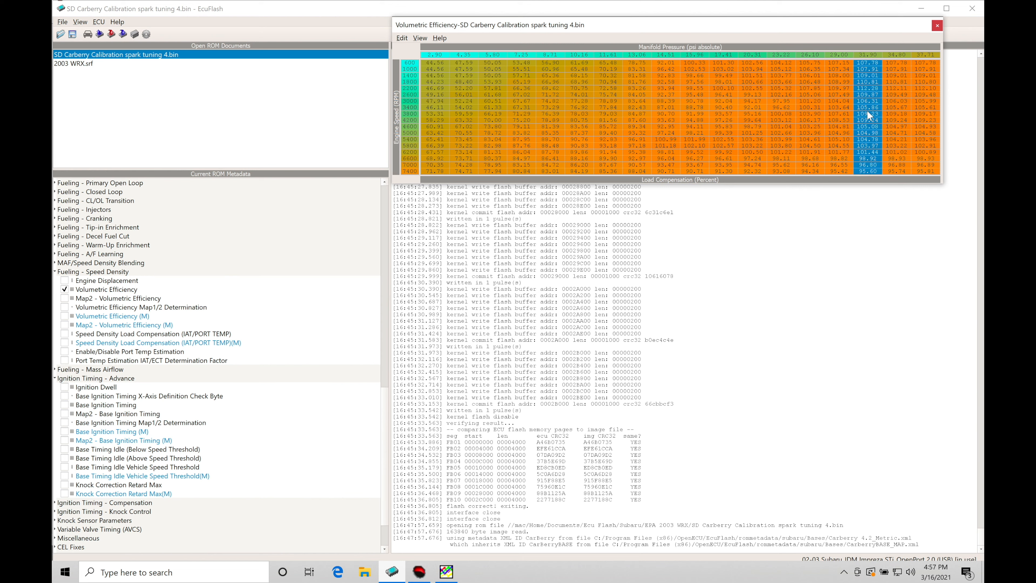
mouse_move(892, 62)
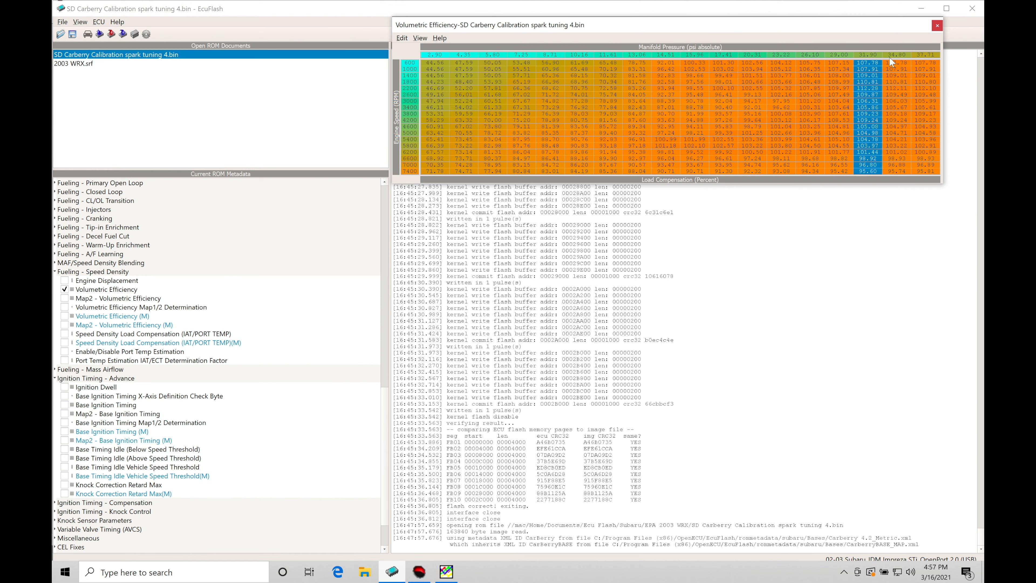
mouse_move(862, 63)
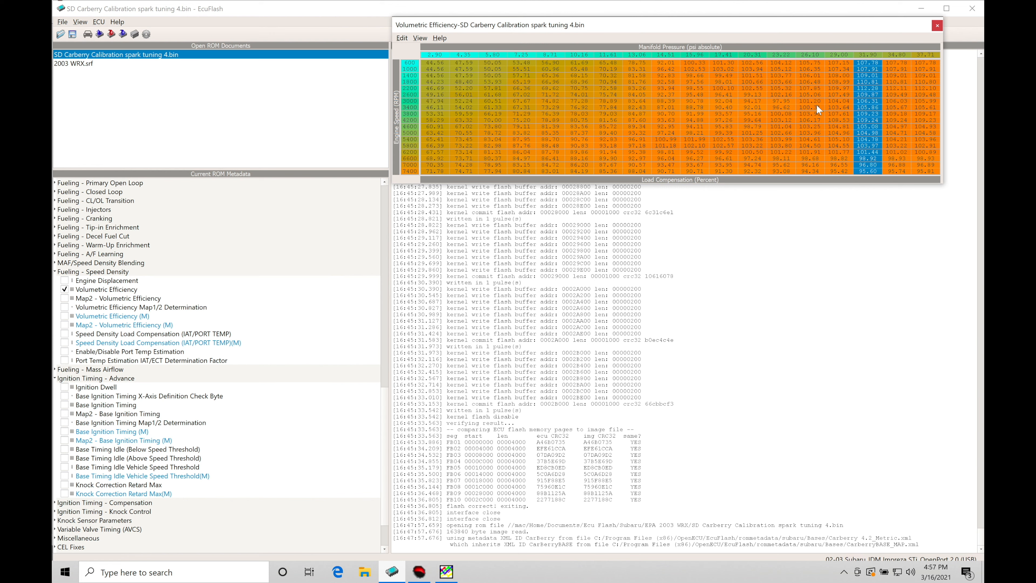
mouse_move(866, 125)
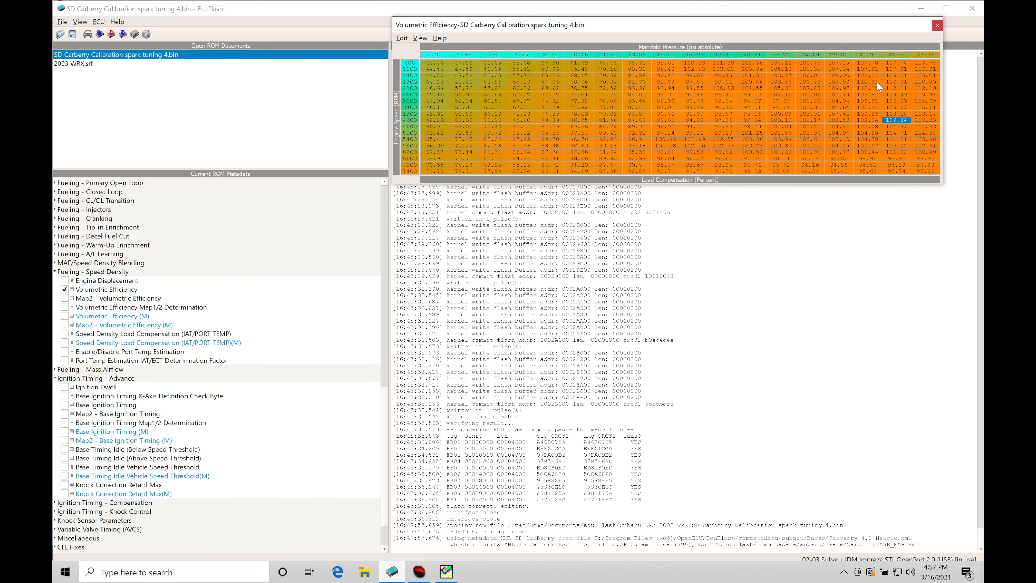
mouse_move(888, 107)
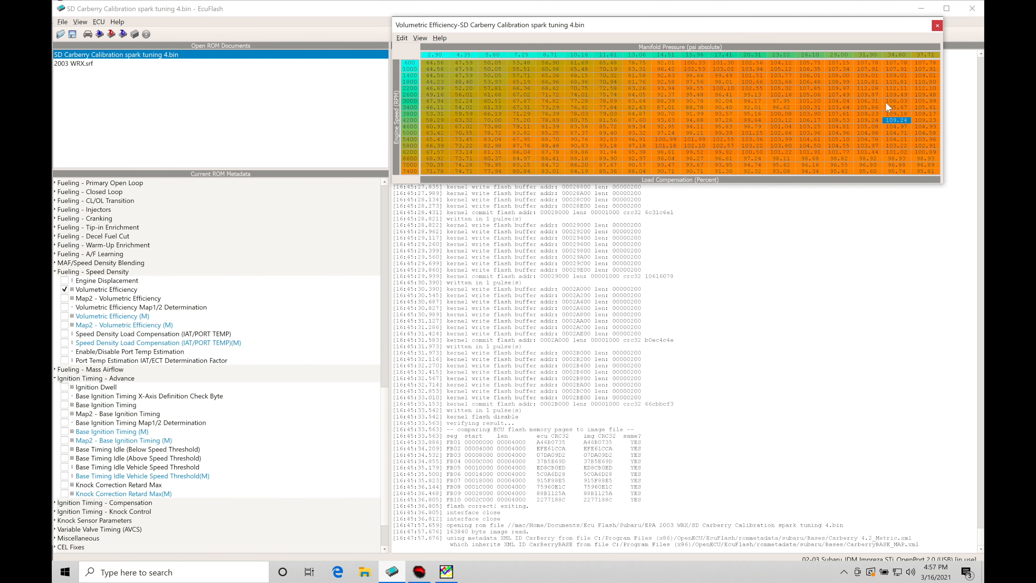
mouse_move(869, 103)
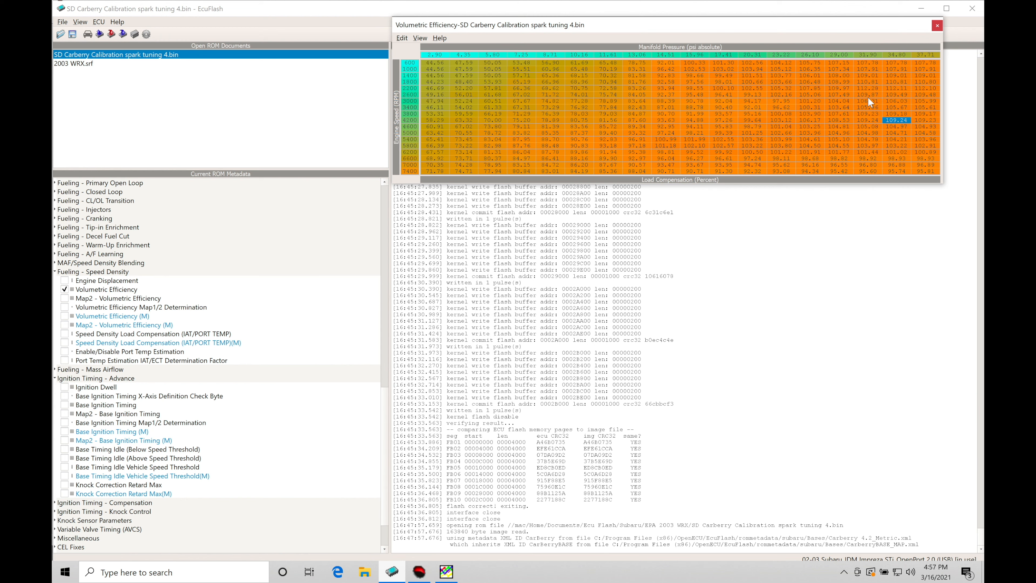
mouse_move(883, 115)
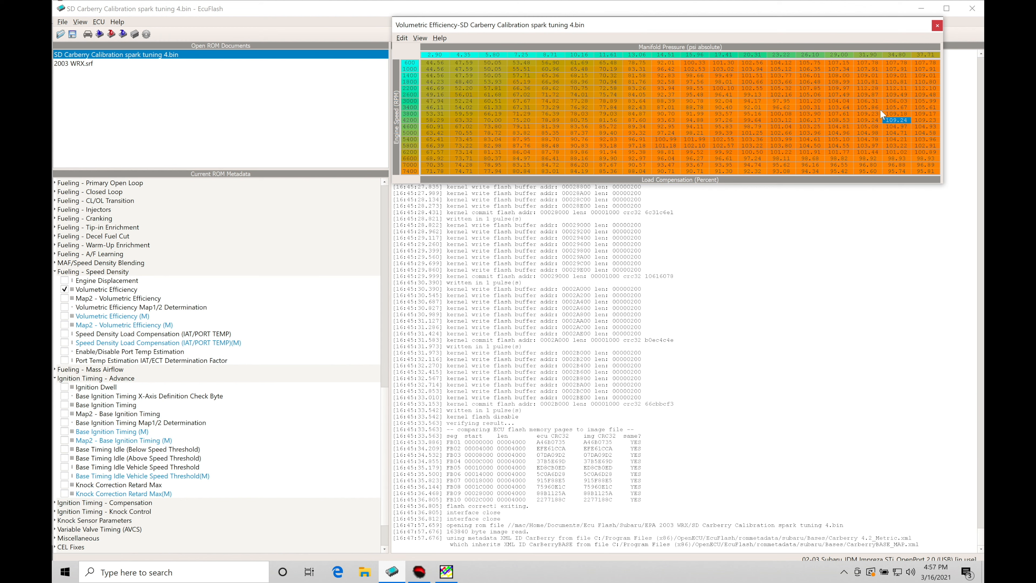